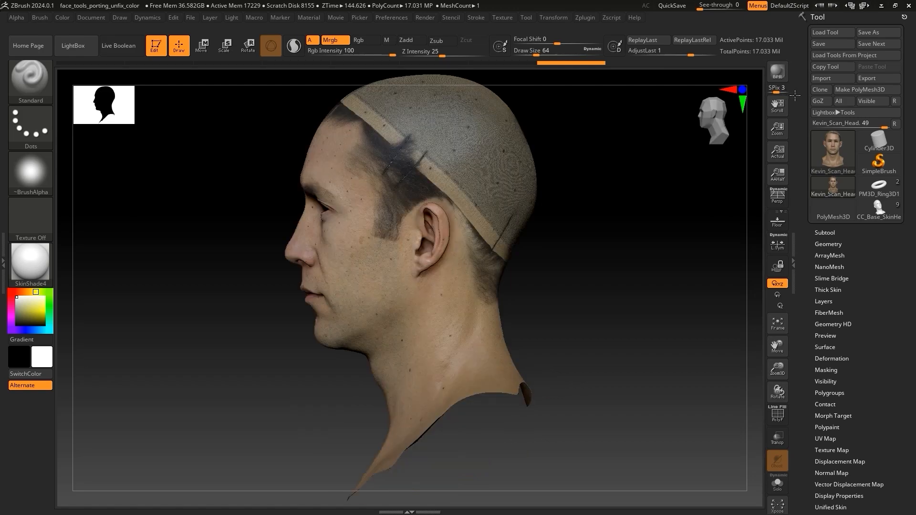
Step: Rotate the scanned head to front view and lower it to subdivision level 1
drag(350, 233, 607, 211)
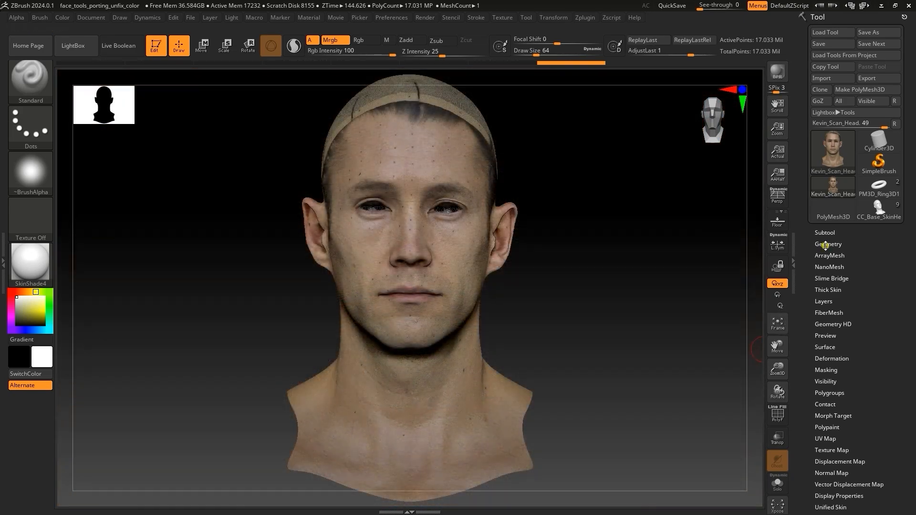
click(827, 244)
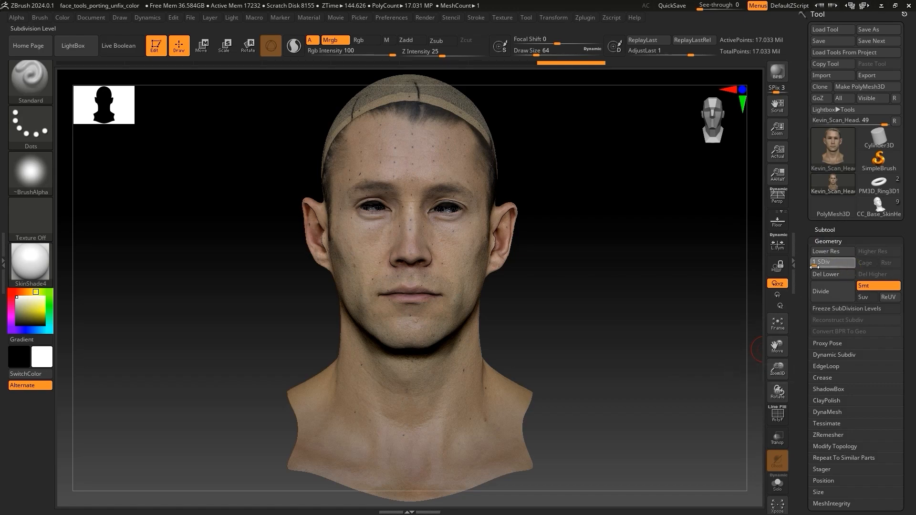
click(825, 251)
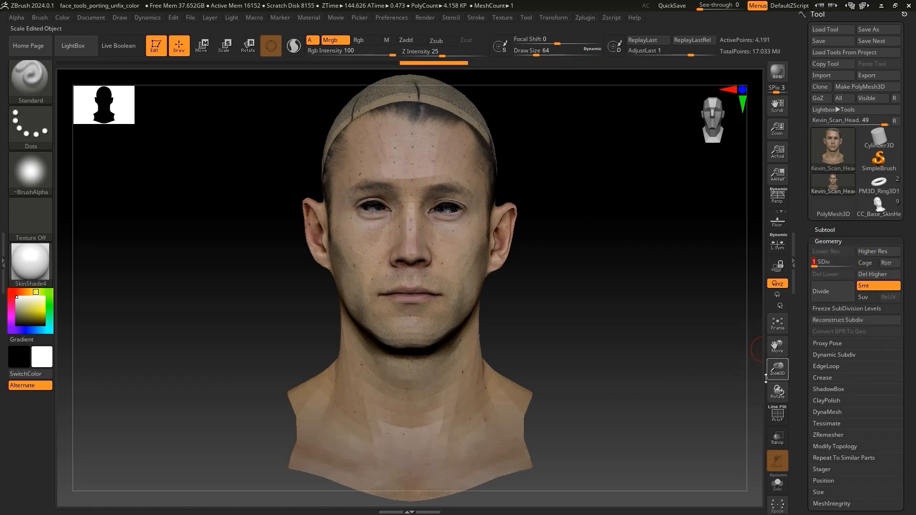
click(777, 415)
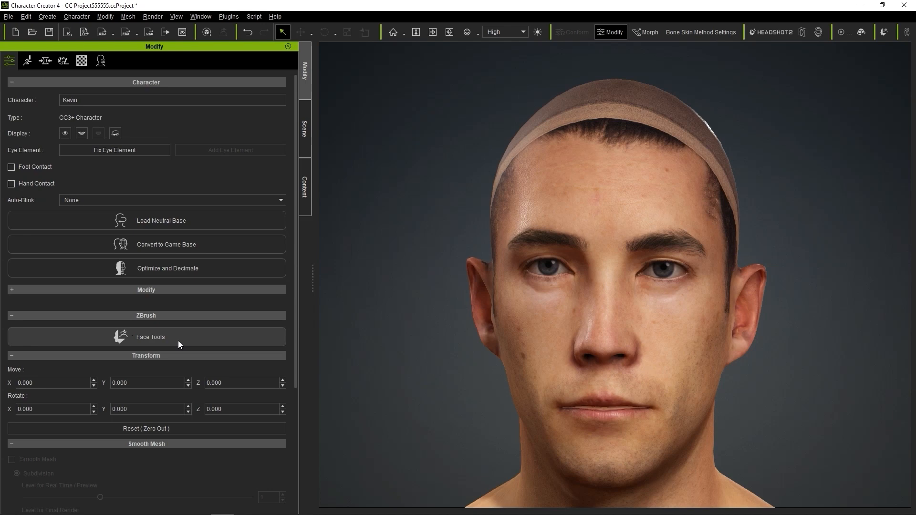
Step: Send the head through Face Tools using Create New at subdivision Level 6 via GoZ
click(149, 337)
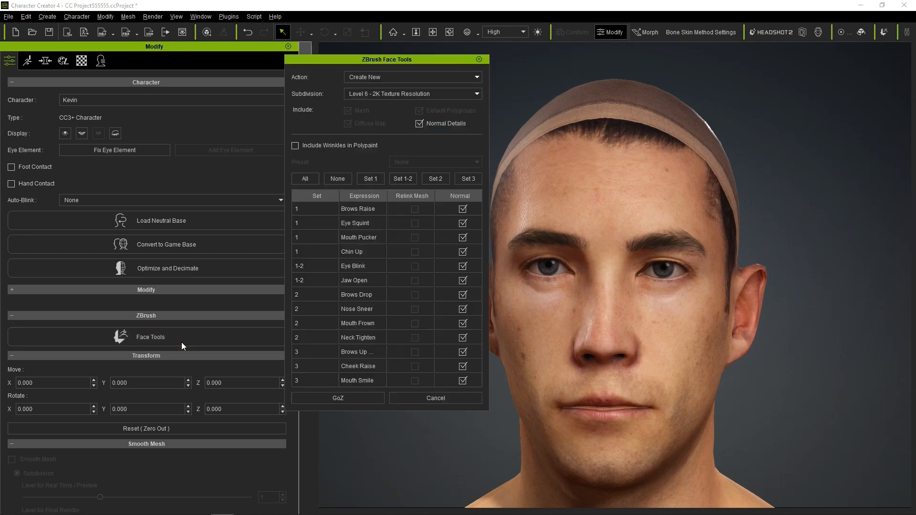
click(337, 401)
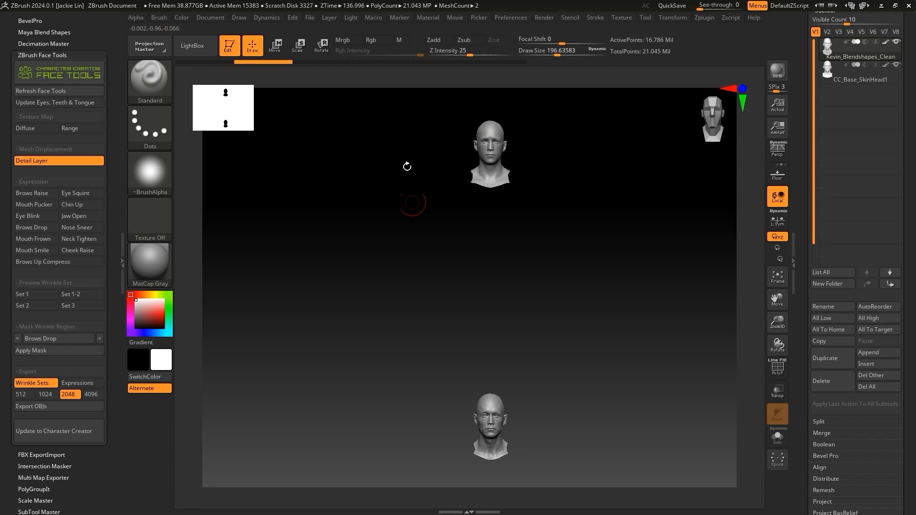
Step: With Transp and Ghost on, move the scan head over the CC base head
click(274, 46)
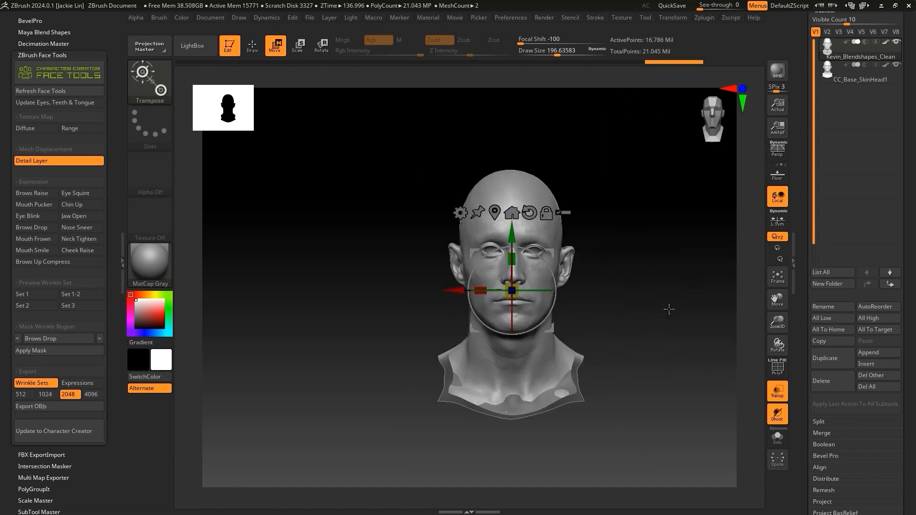
click(820, 380)
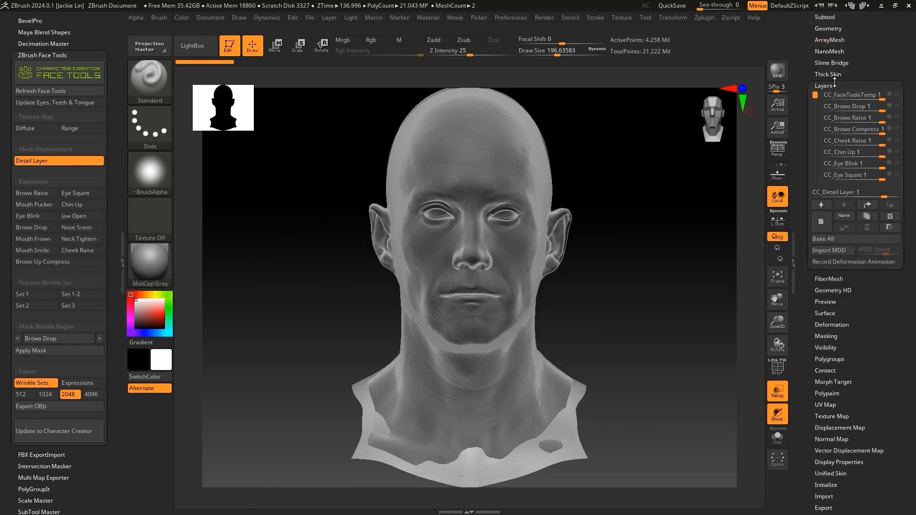
Step: Divide CC_Base_SkinHead once, reaching level 7 at about 17 million polygons
click(824, 85)
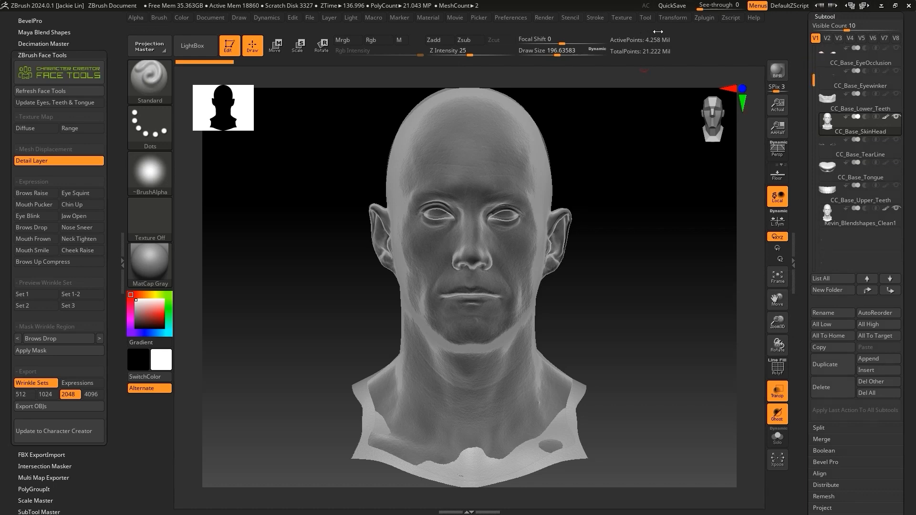
click(858, 216)
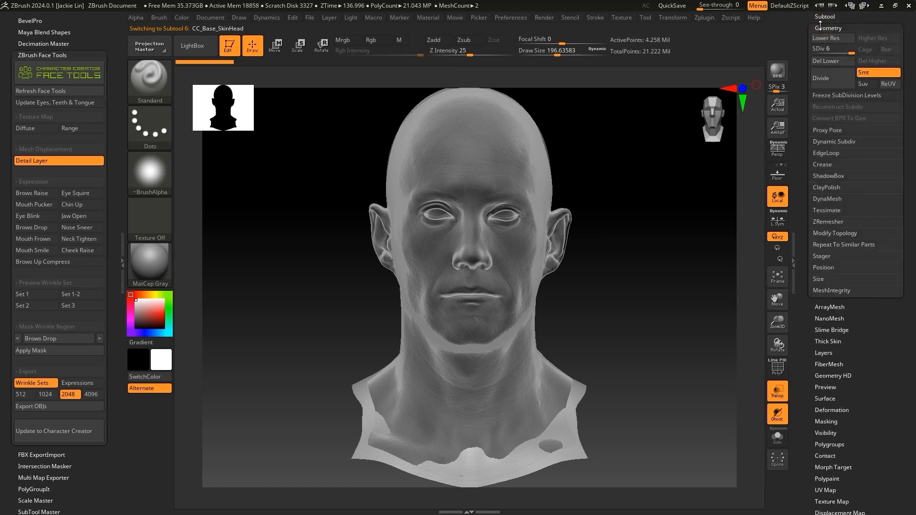
click(820, 78)
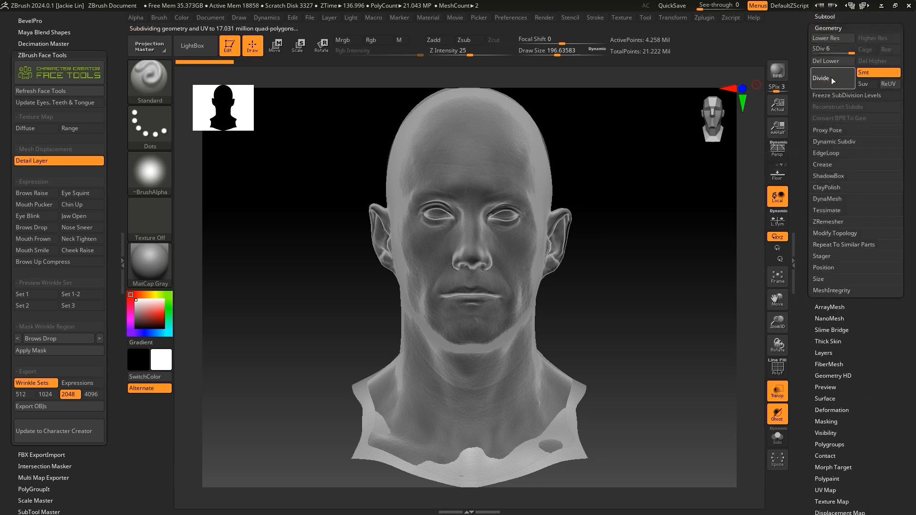
click(820, 78)
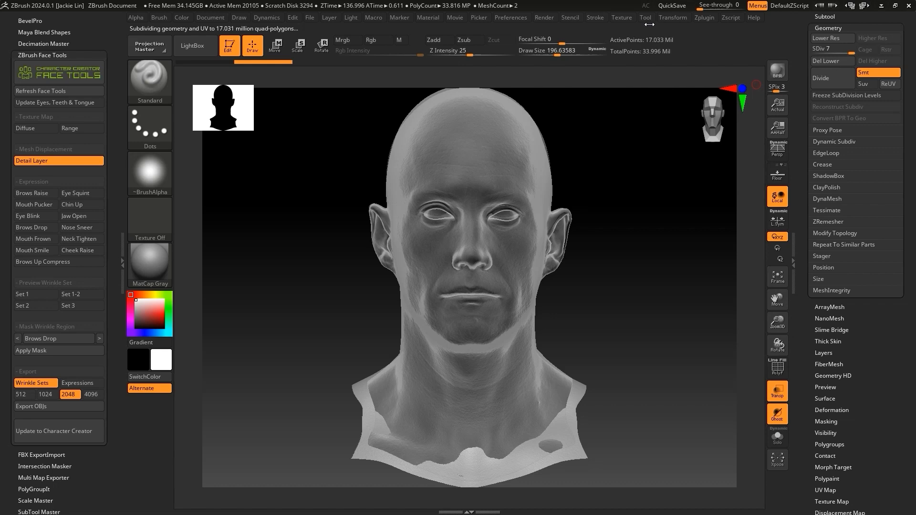
click(824, 17)
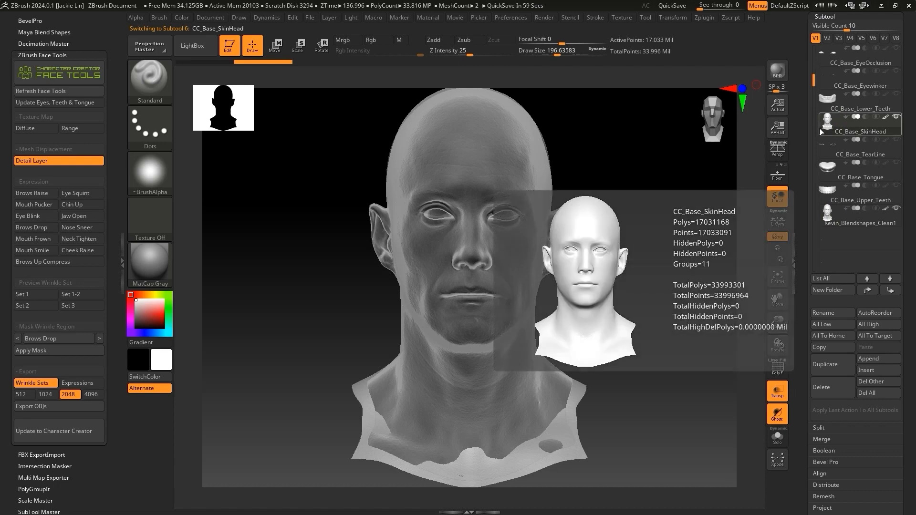
click(824, 16)
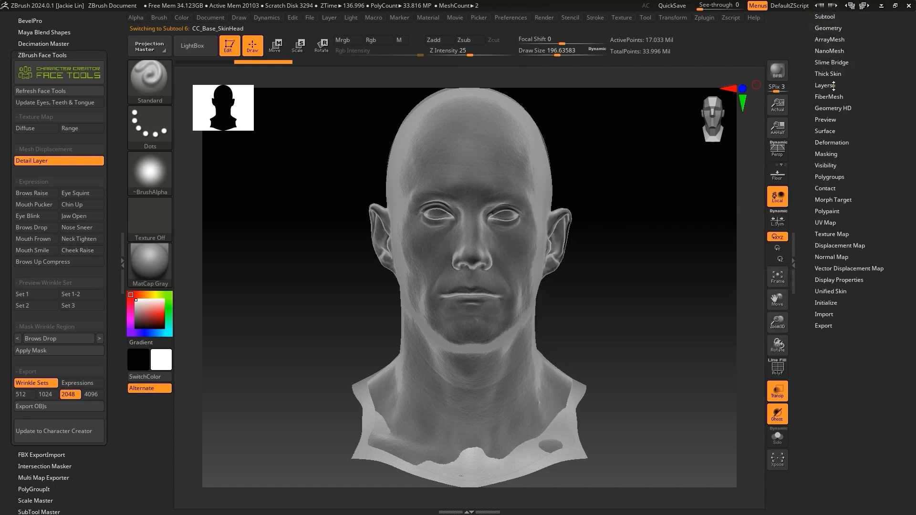
click(825, 85)
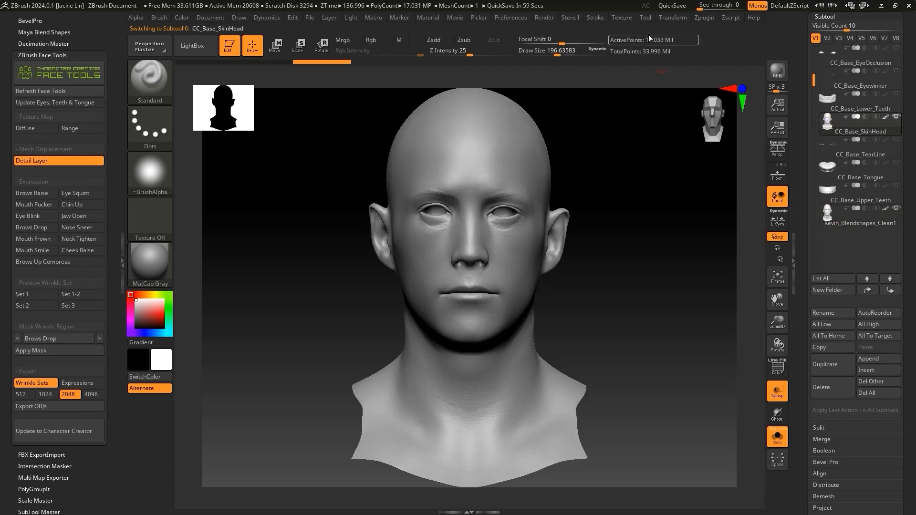
Step: Solo the base skin head and hide its inner eye-socket polygroup
click(149, 265)
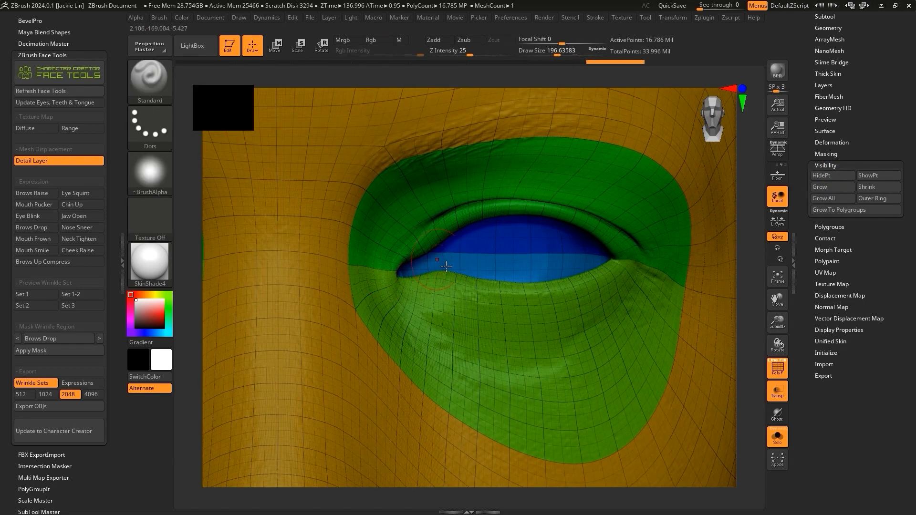
click(824, 16)
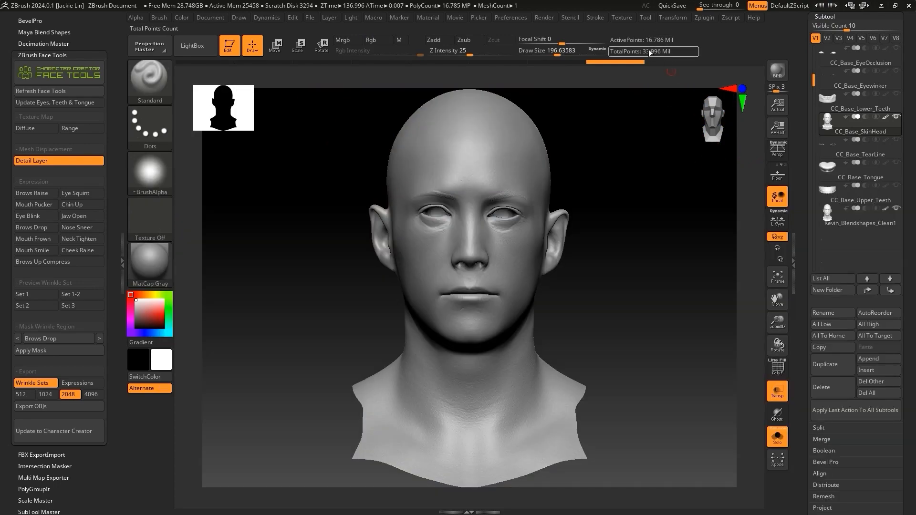
click(859, 121)
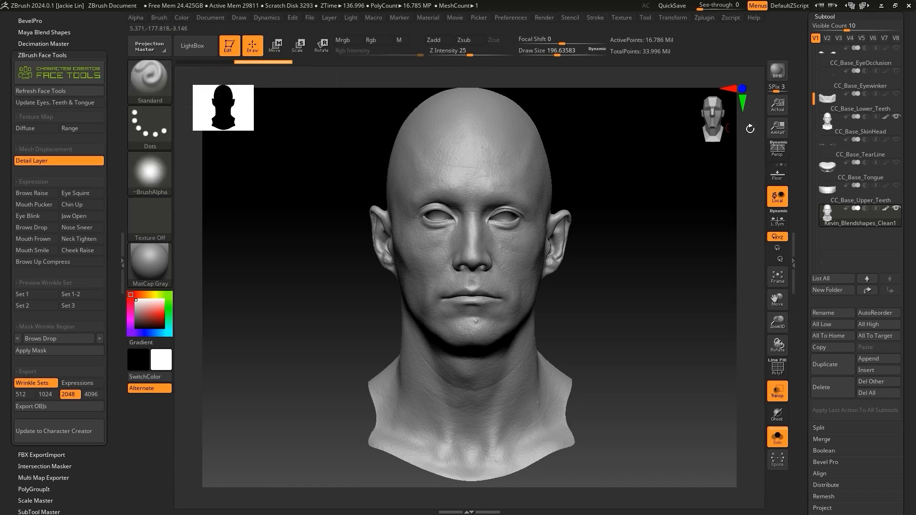
Step: Project scan detail onto CC_Base_SkinHead and morph the back of the head to its base shape
click(859, 131)
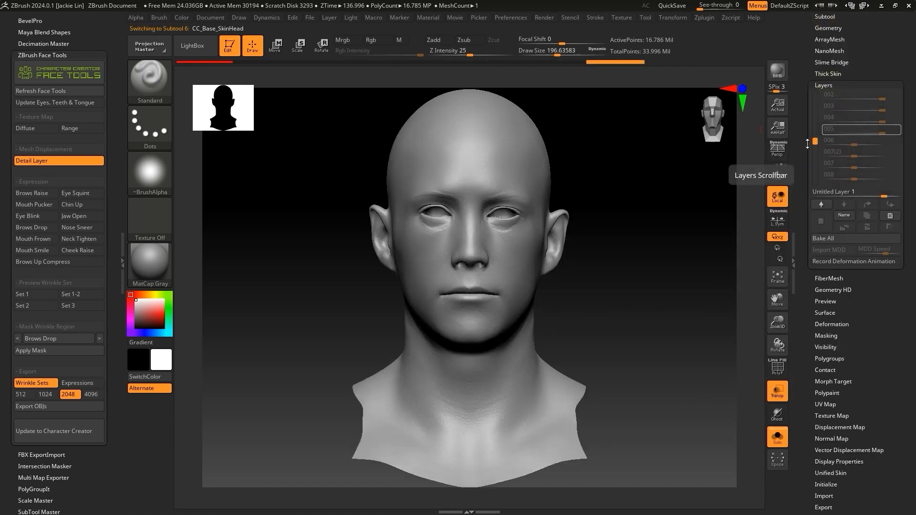
click(510, 17)
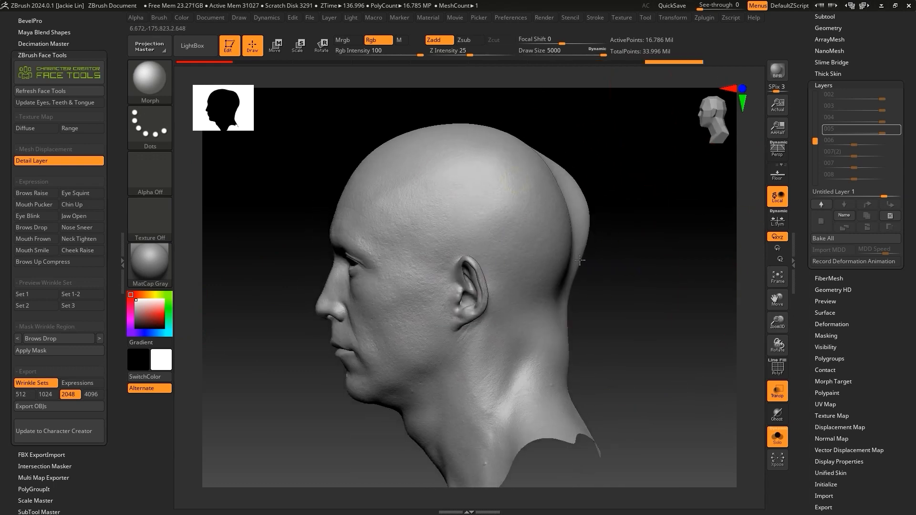
drag(578, 260, 496, 409)
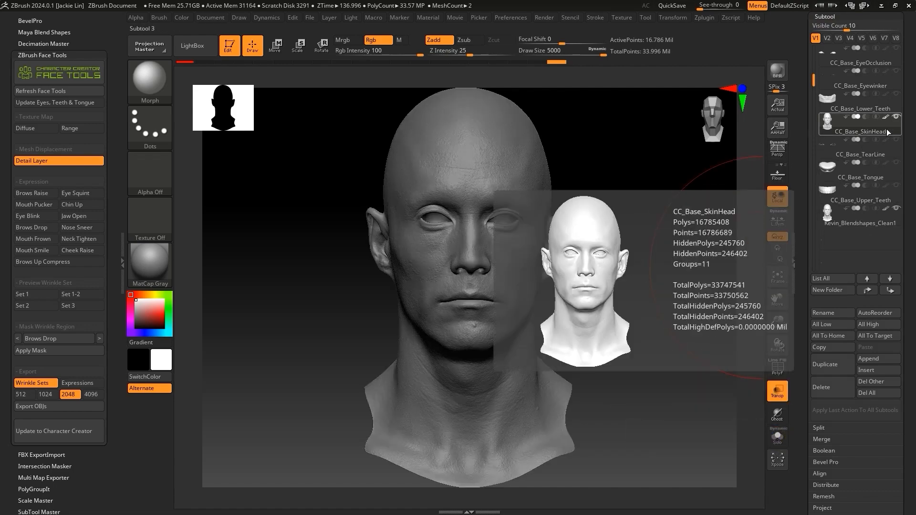
click(859, 216)
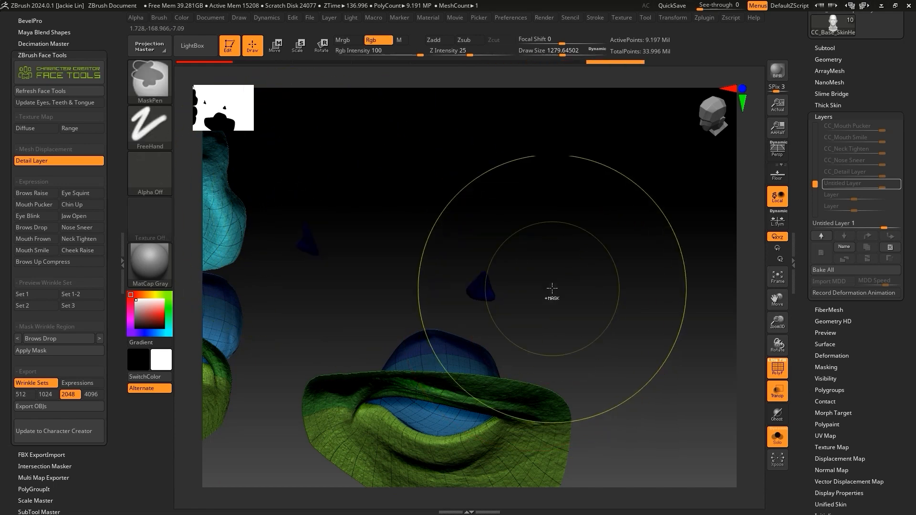
Step: Mask the eyelid region with MaskPen, keeping detail on Untitled Layer 1
click(275, 46)
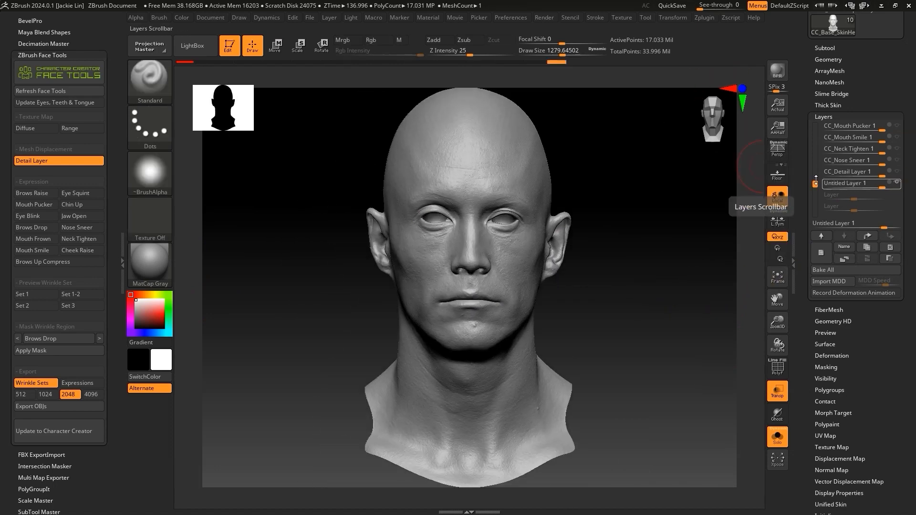
mouse_move(58, 430)
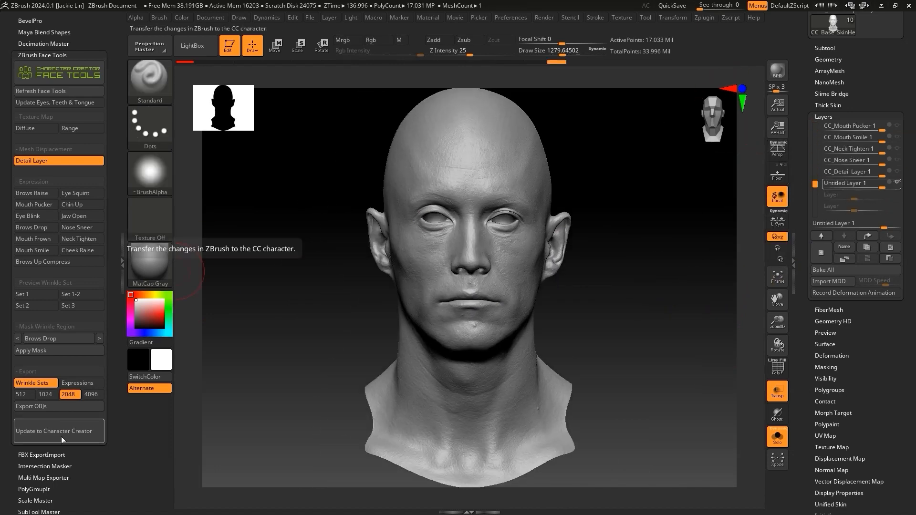
Step: Update with Base Mesh, Normal details and Cavity Blend, Expressions/Wrinkles unchecked
click(54, 430)
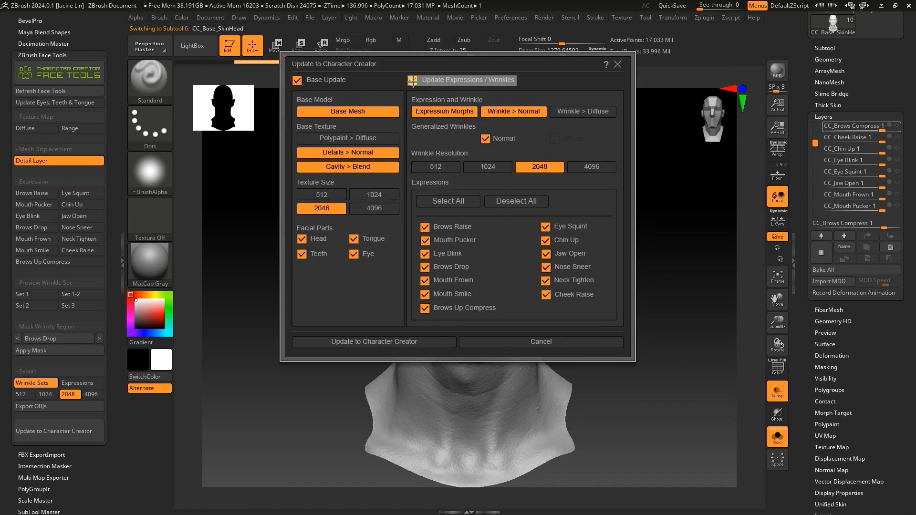
click(414, 81)
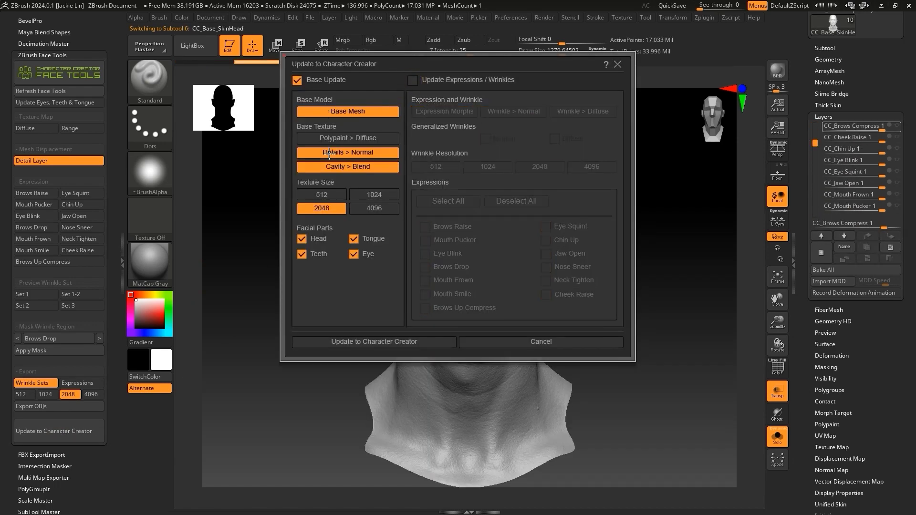
click(374, 208)
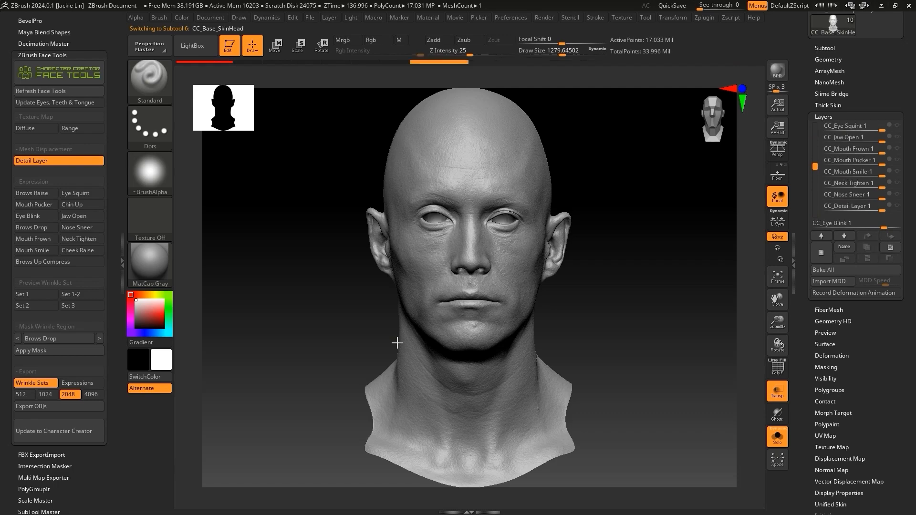
click(57, 433)
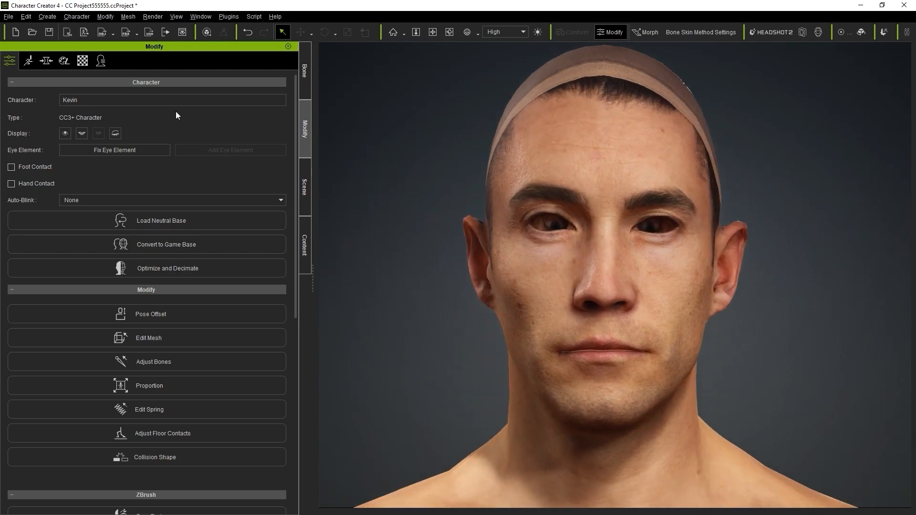
Step: Open the head's Material tab and zoom in on the face's skin detail
click(82, 61)
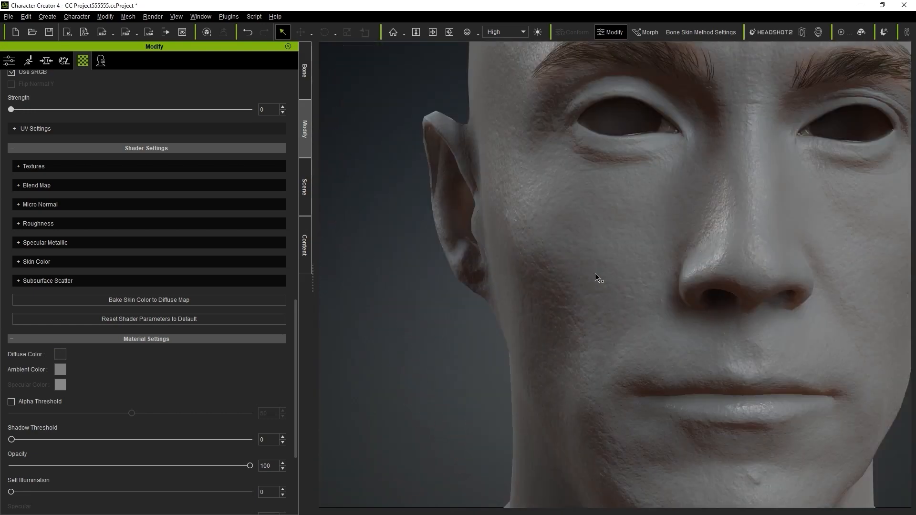
drag(598, 278, 639, 214)
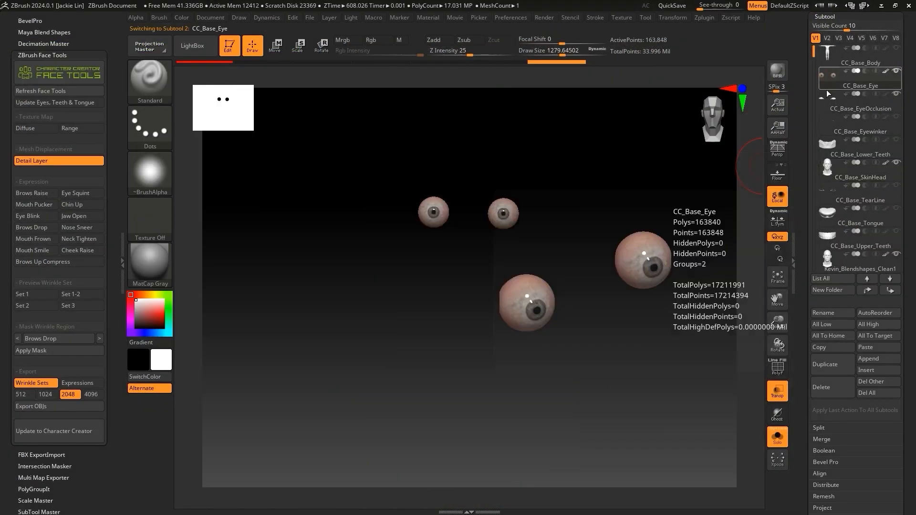
Step: Fit the teeth inside the mouth and update only Tongue, Teeth and Eye to Character Creator
click(274, 46)
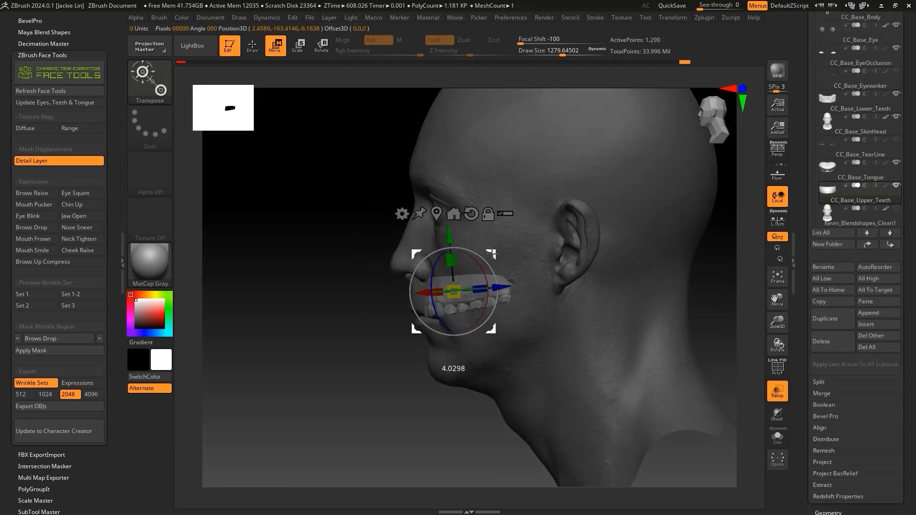
click(858, 99)
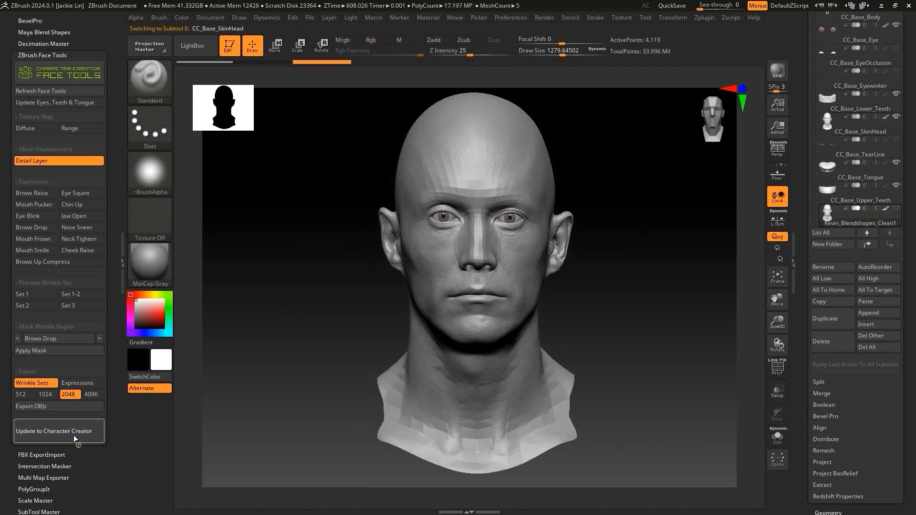
click(53, 430)
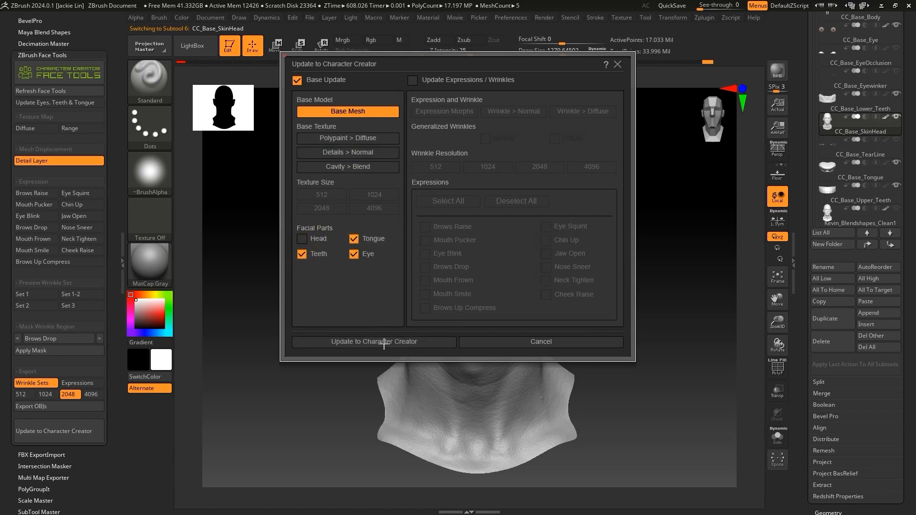
click(373, 341)
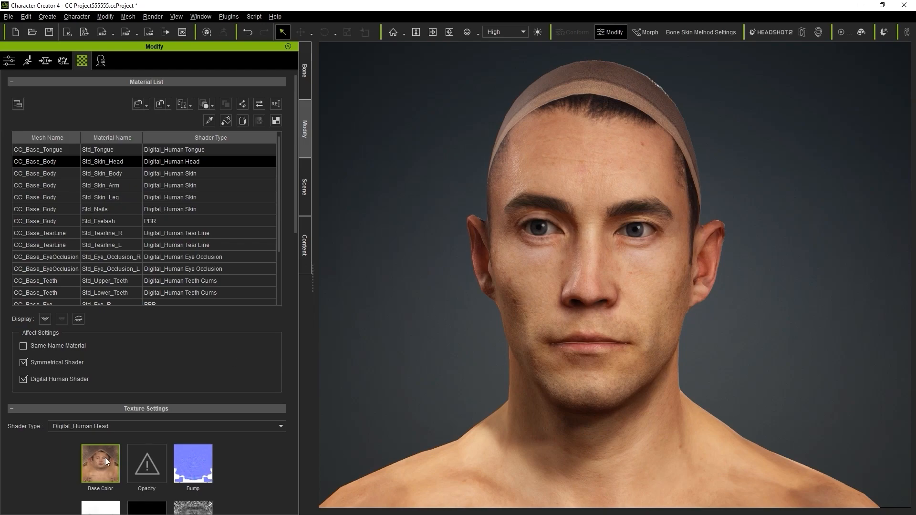
Step: Open Std_Skin_Head's Base Color texture in the image viewer to see the unwrapped scanned skin map
double_click(99, 462)
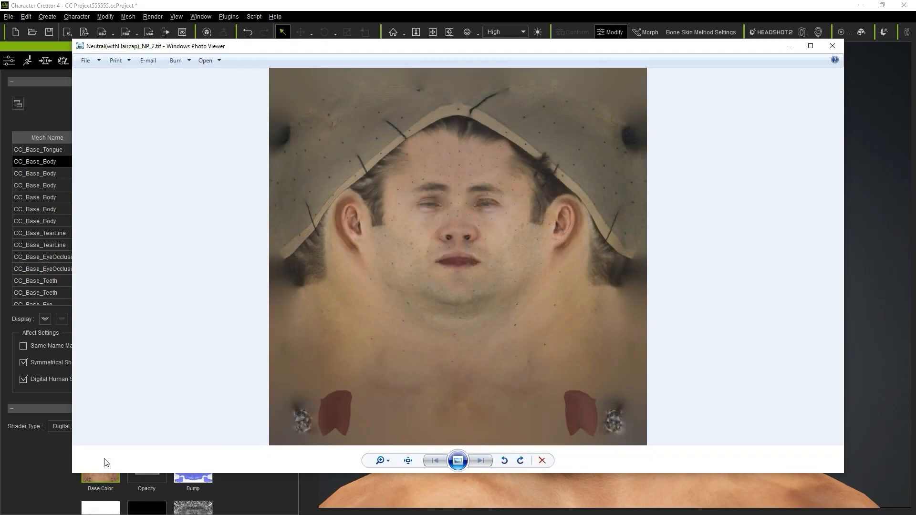